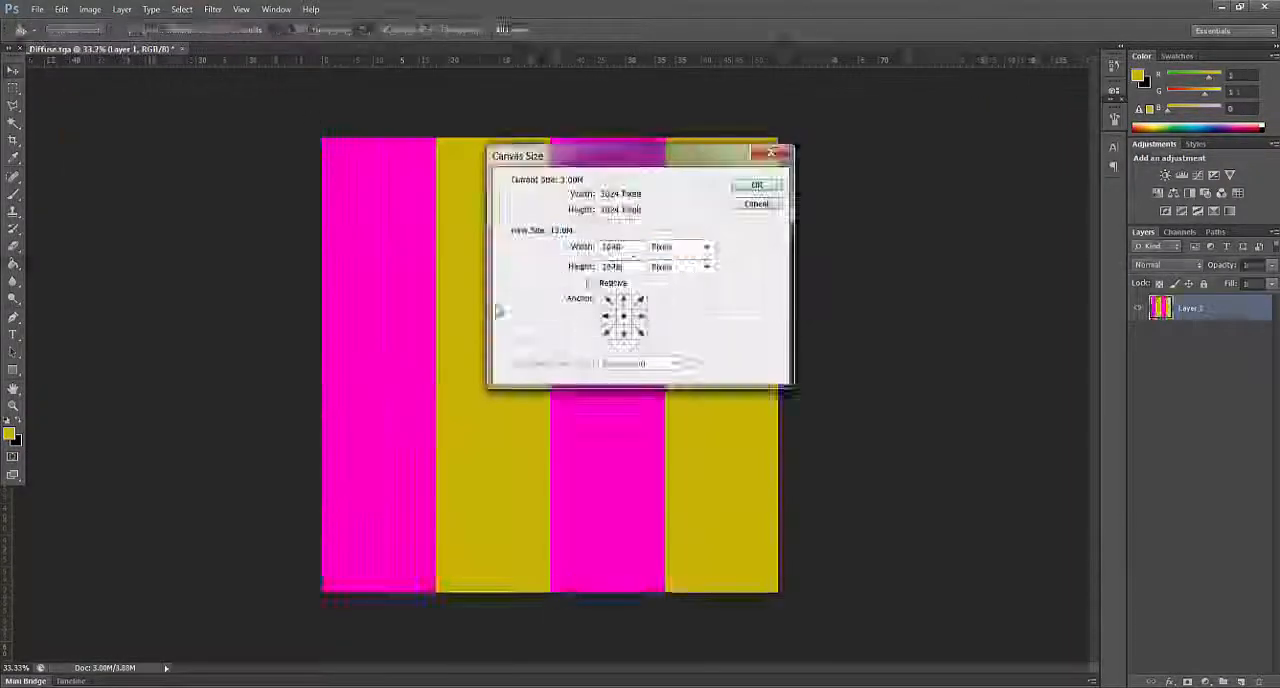
Enlarge the canvas for the baked colour map and save the floor map as a Targa file.
click(756, 184)
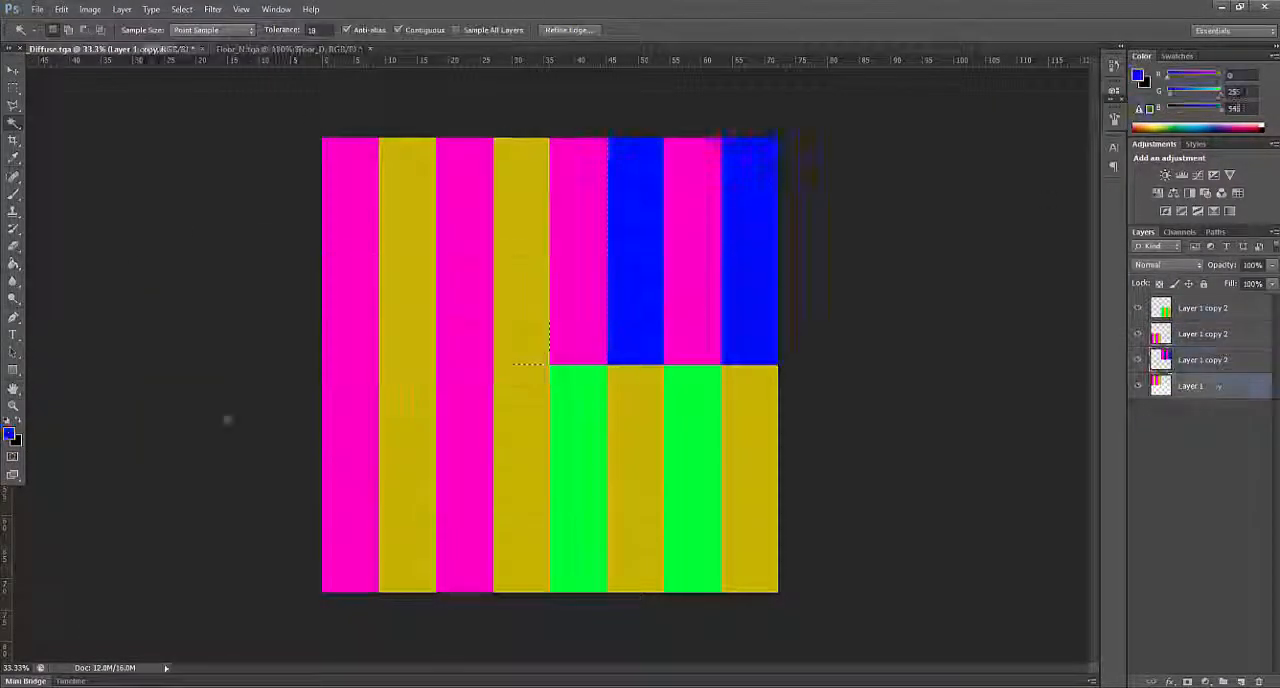
click(36, 8)
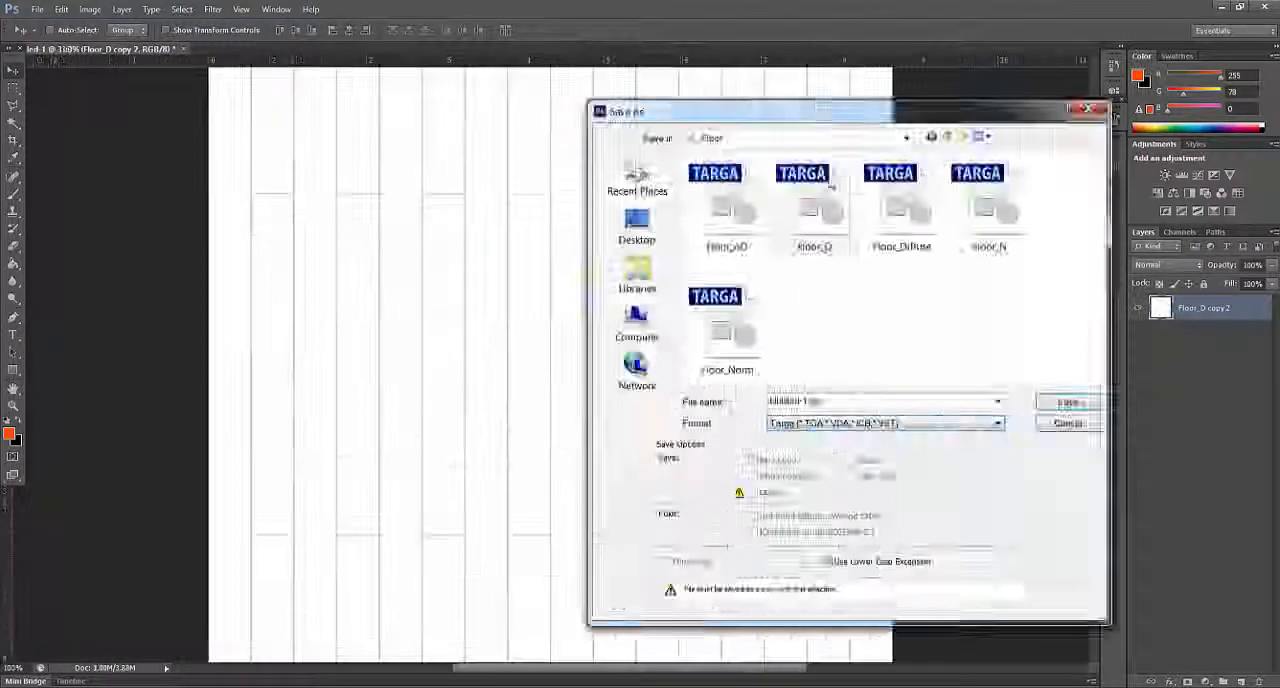
click(1068, 402)
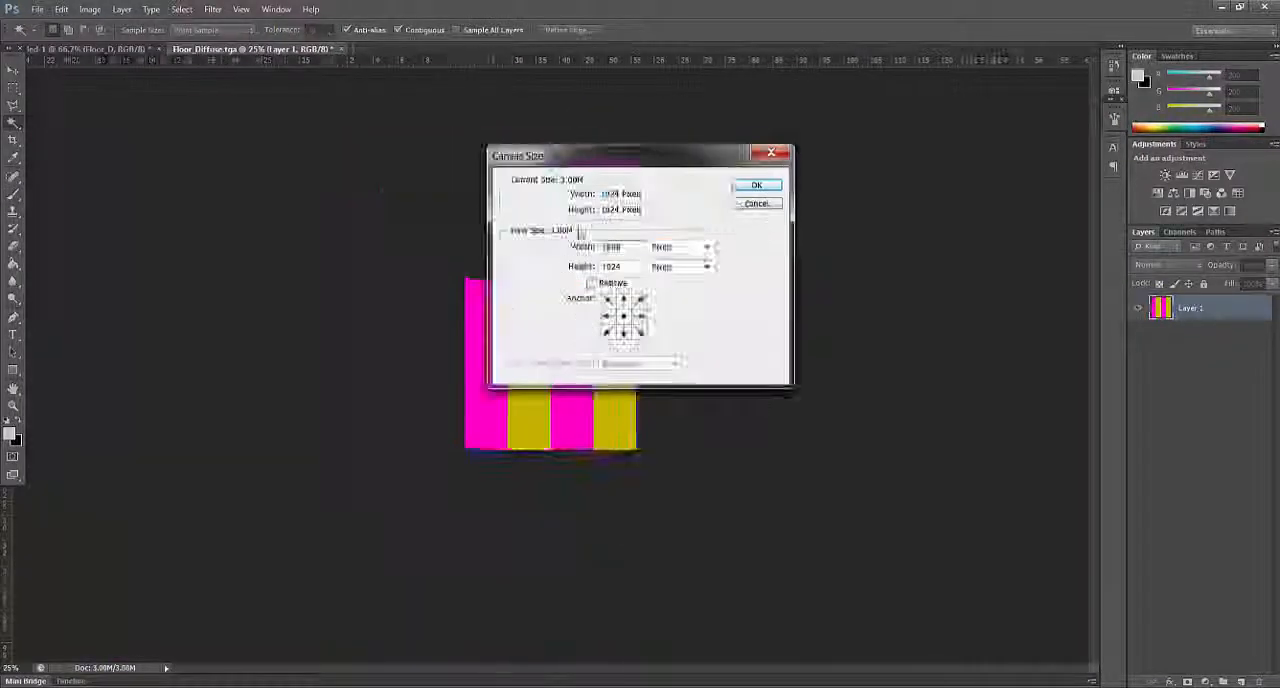
click(756, 184)
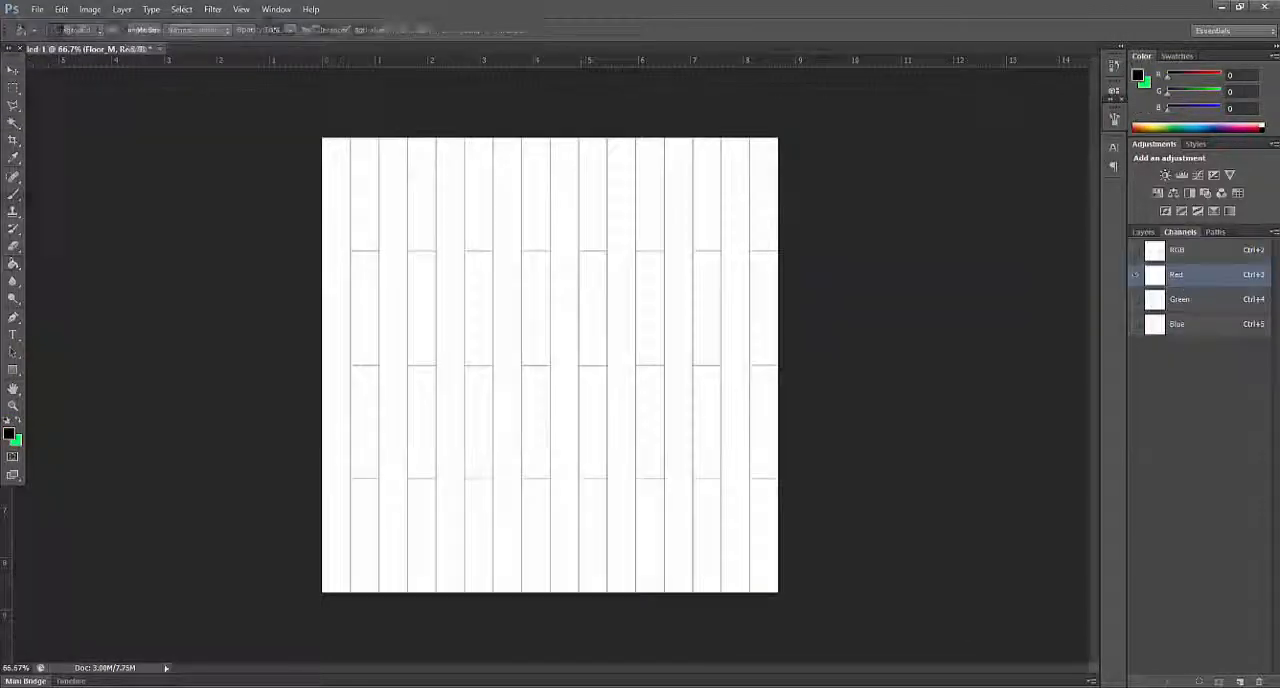
Select plank colours via Channels and Magic Wand and fill black/white mask layers.
click(1144, 232)
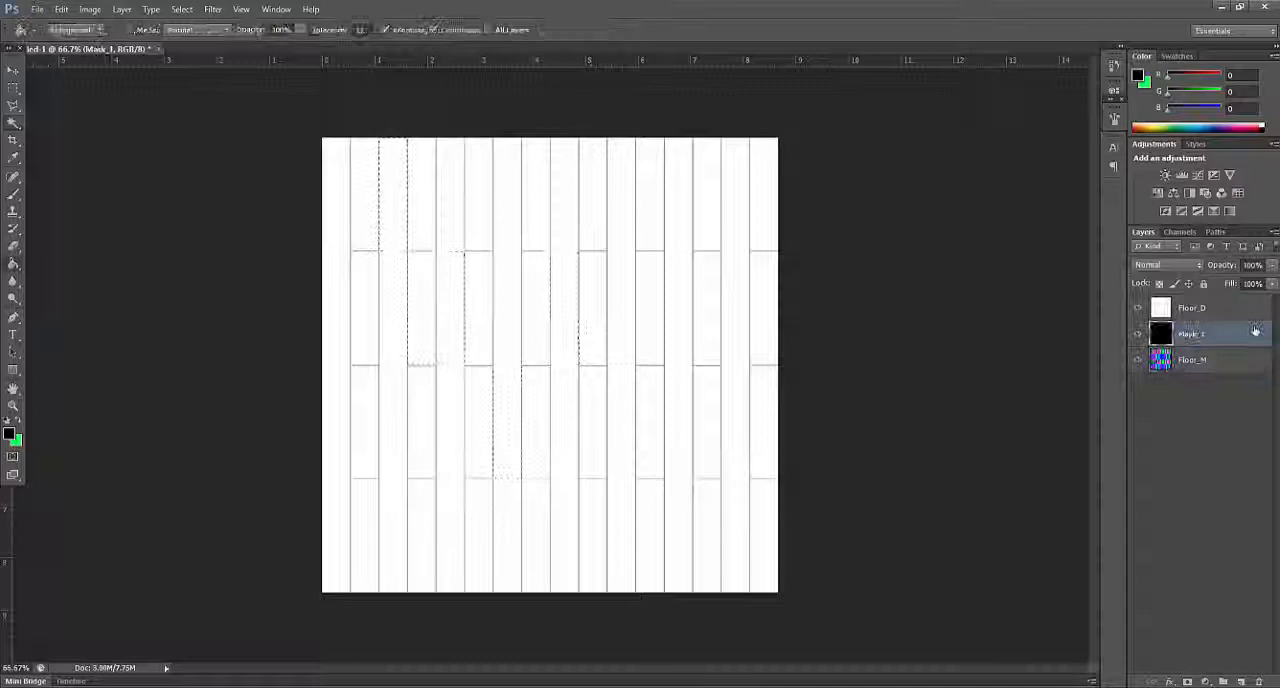
click(1192, 334)
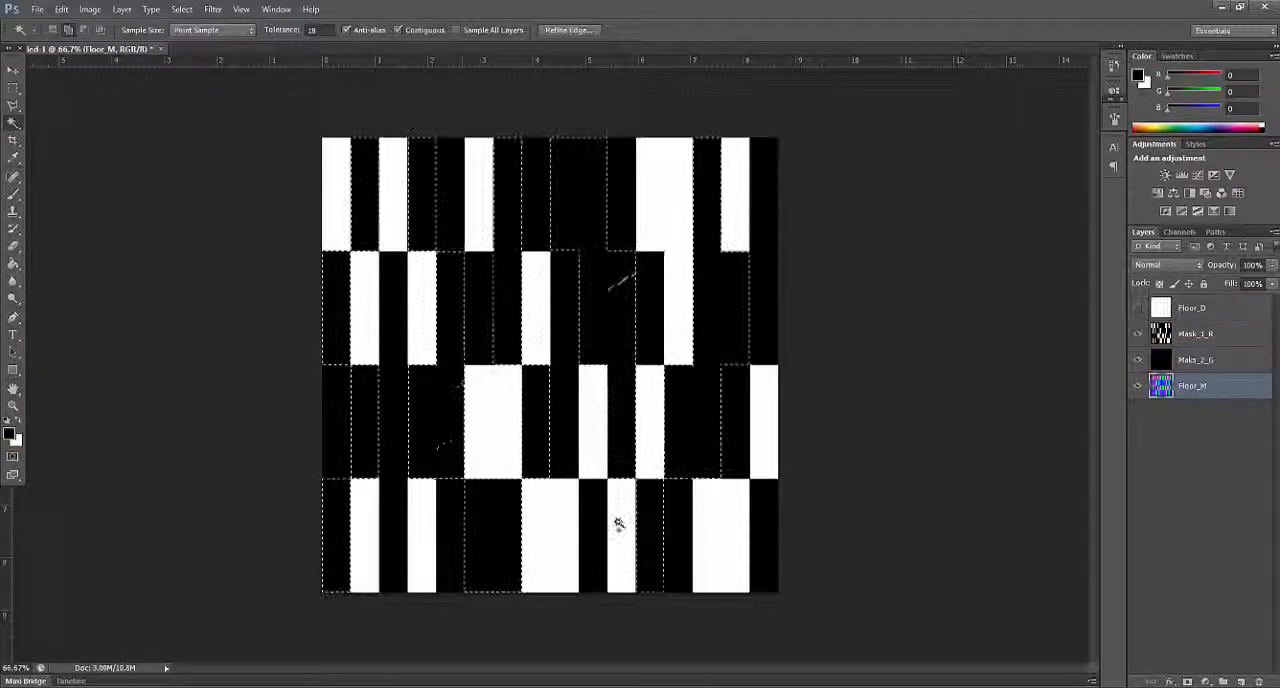
click(1196, 360)
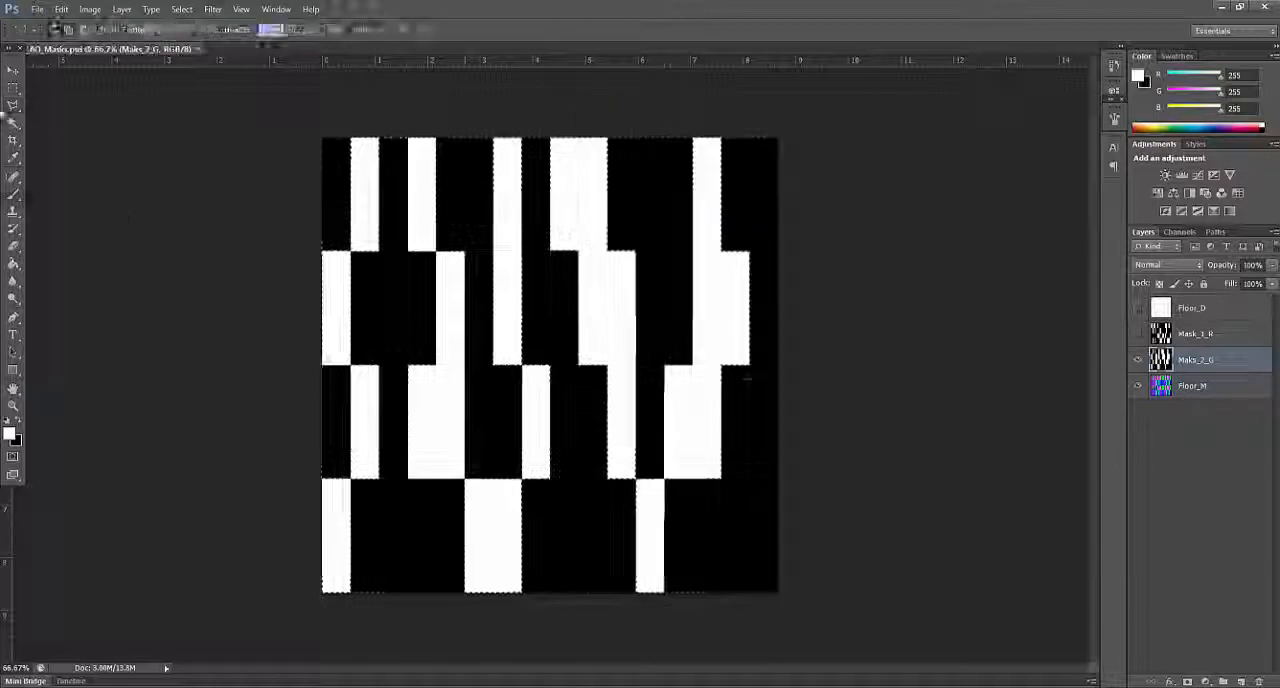
click(1196, 332)
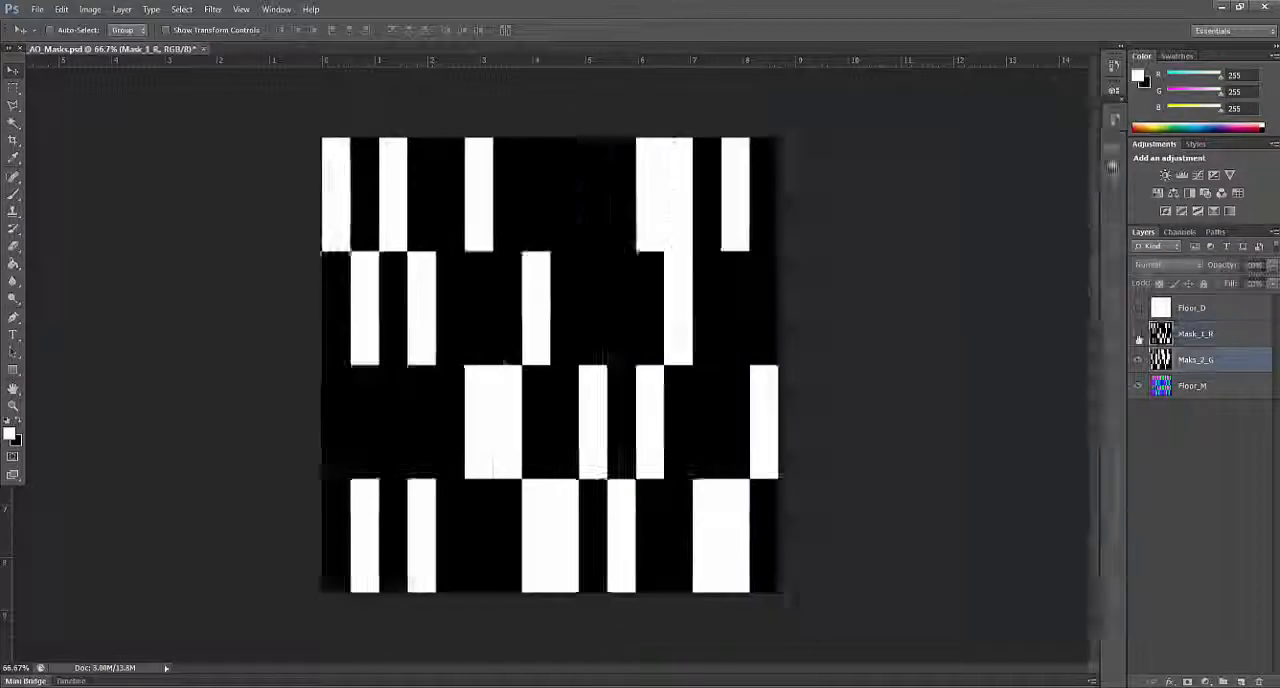
click(1196, 360)
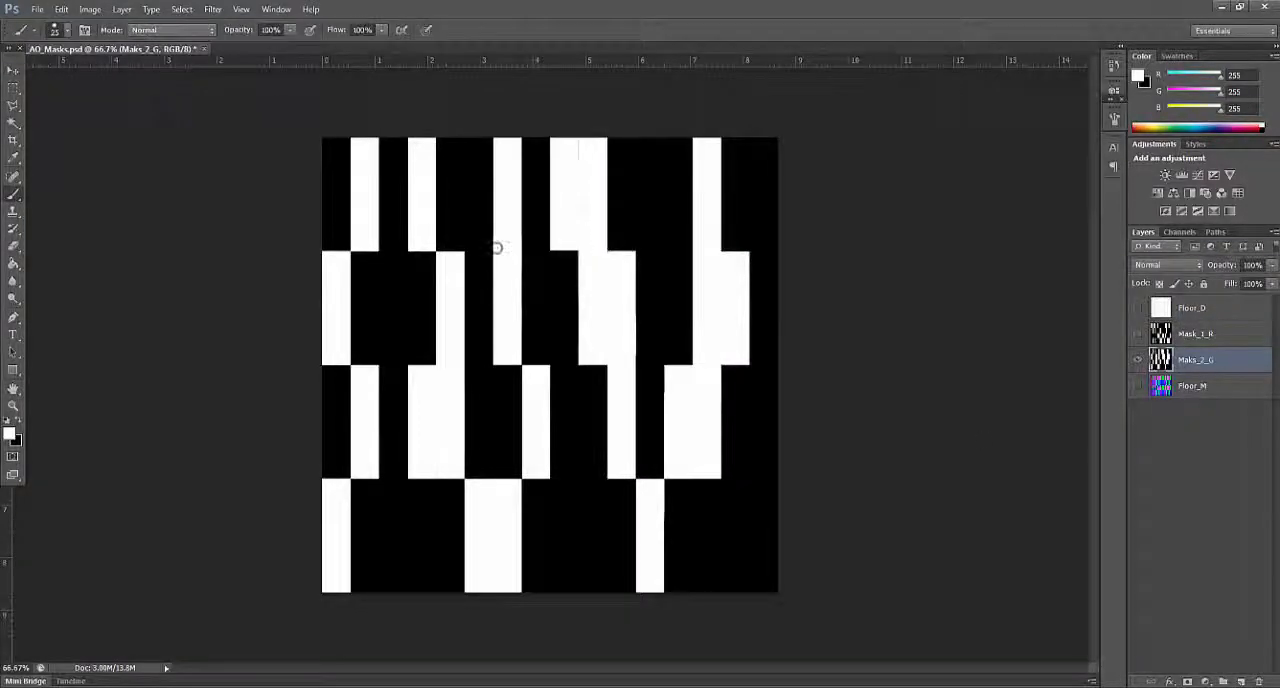
click(1180, 232)
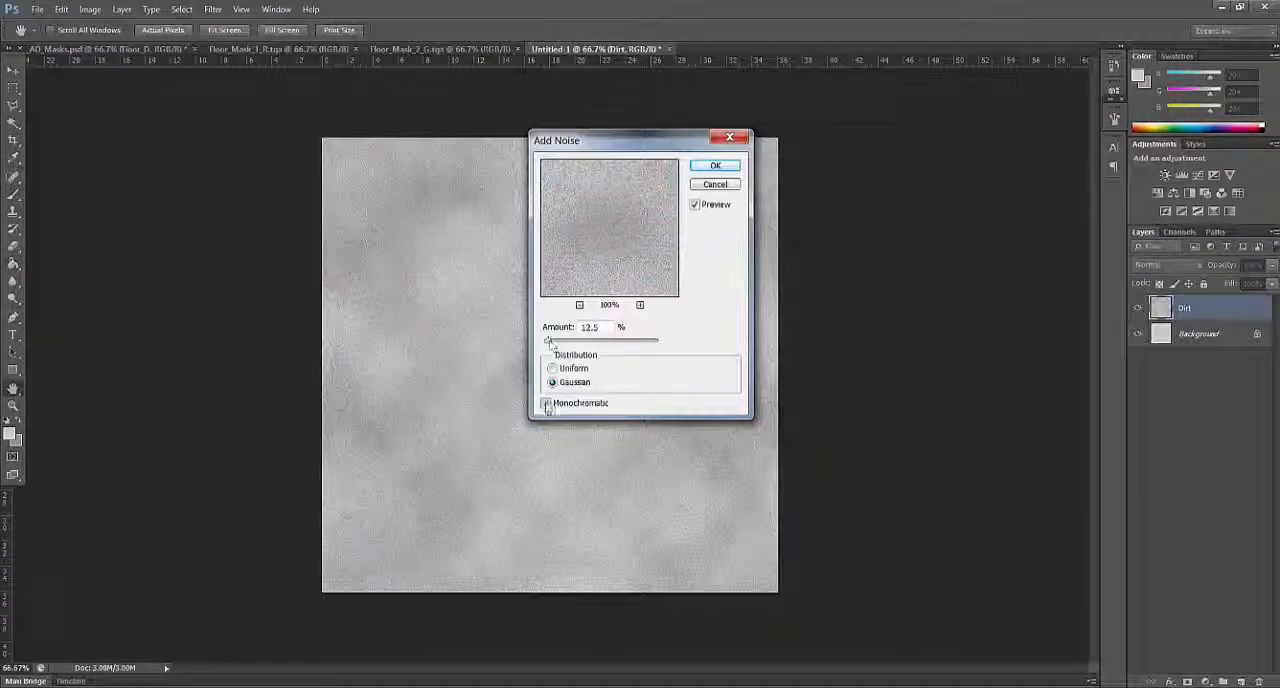
Apply Add Noise to the grey dirt layer and import the floor texture files.
click(716, 164)
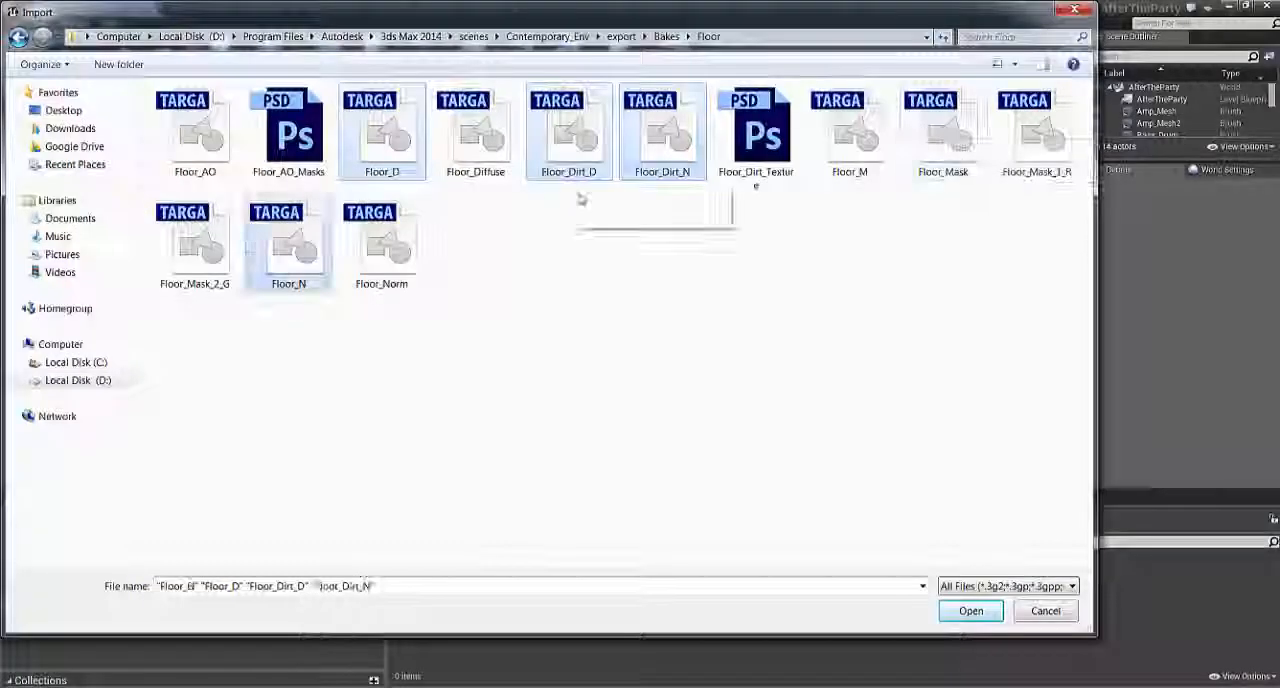
click(970, 612)
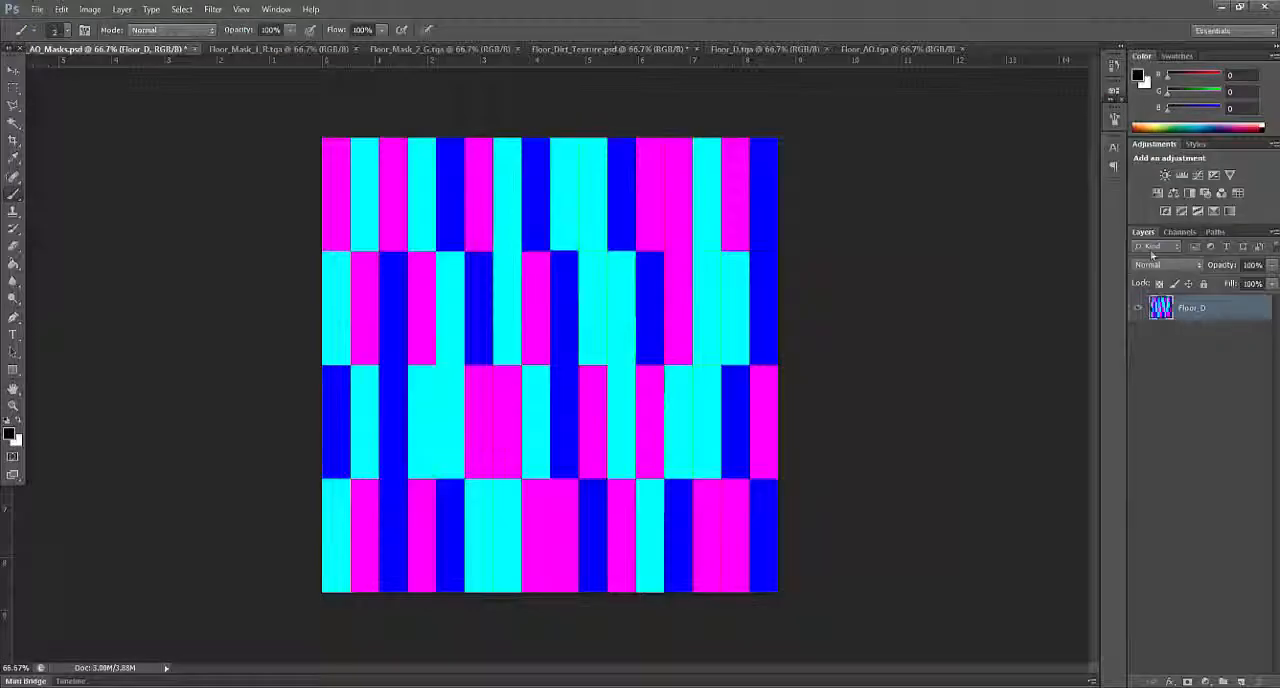
click(1180, 232)
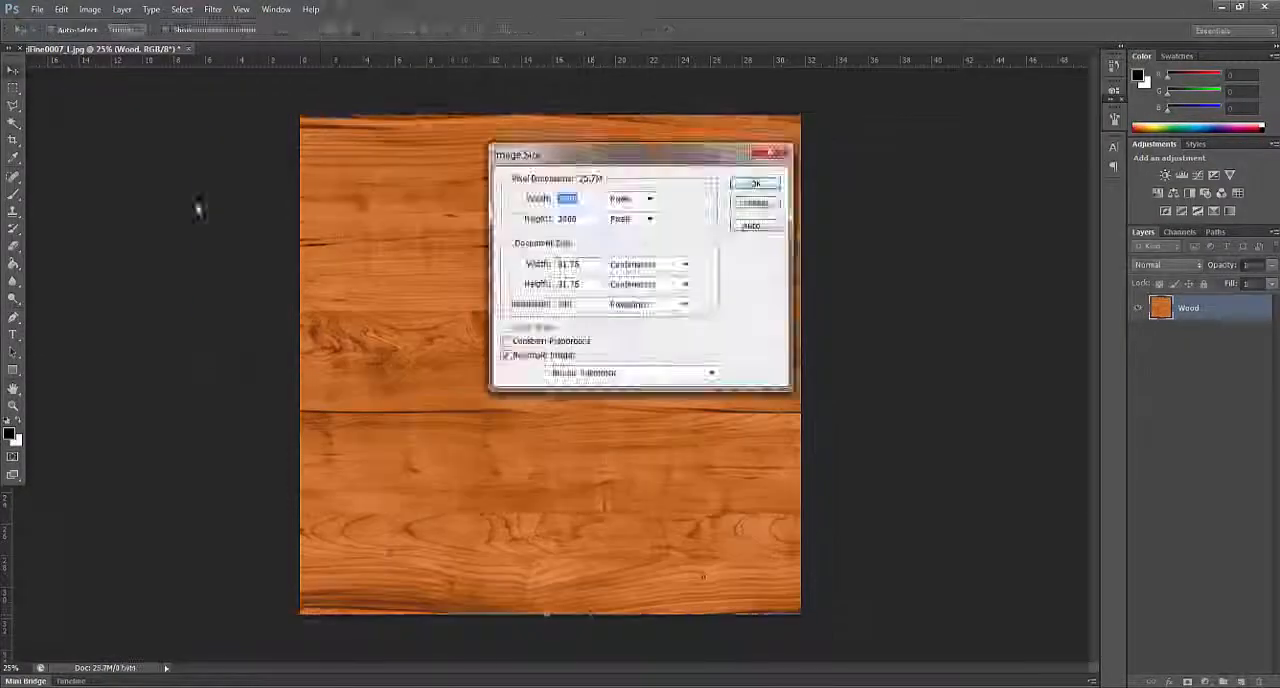
Confirm the new dimensions for the orange wood plank texture in Image Size.
click(756, 182)
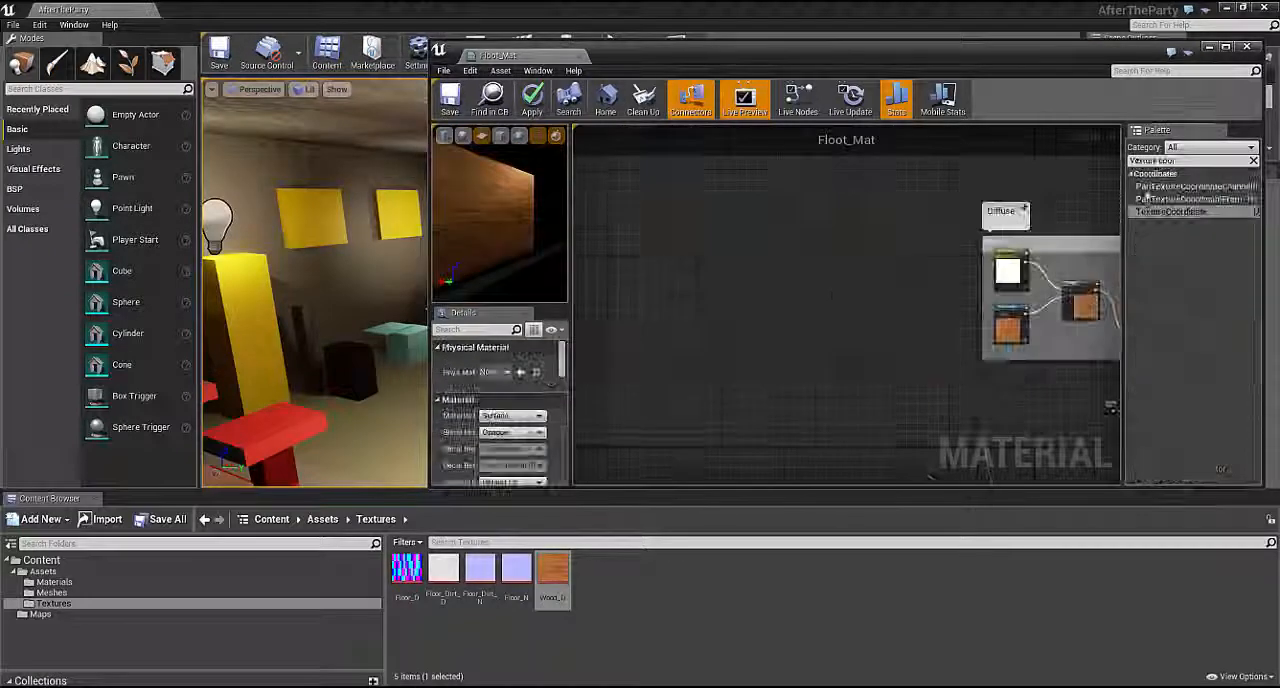
Add a swizzle node wiring the floor textures into Floor_Mat and apply it to the room floor.
text(swizzle)
text(Normal_Intensity)
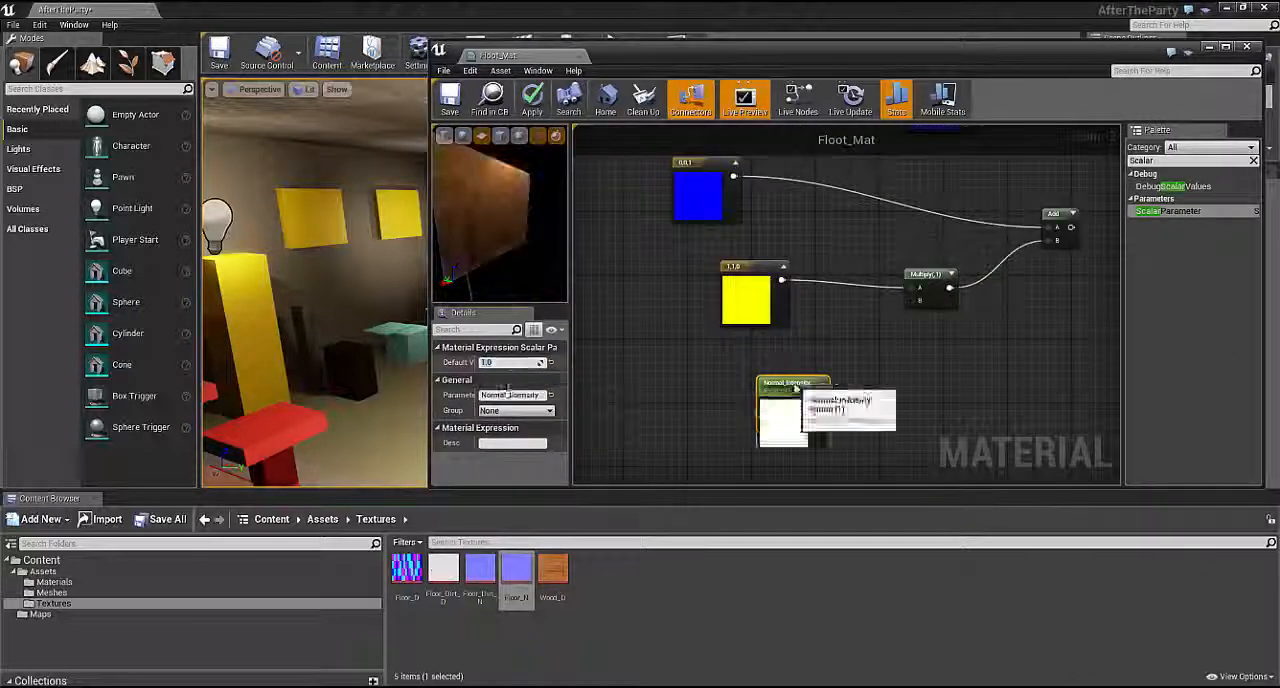
click(448, 98)
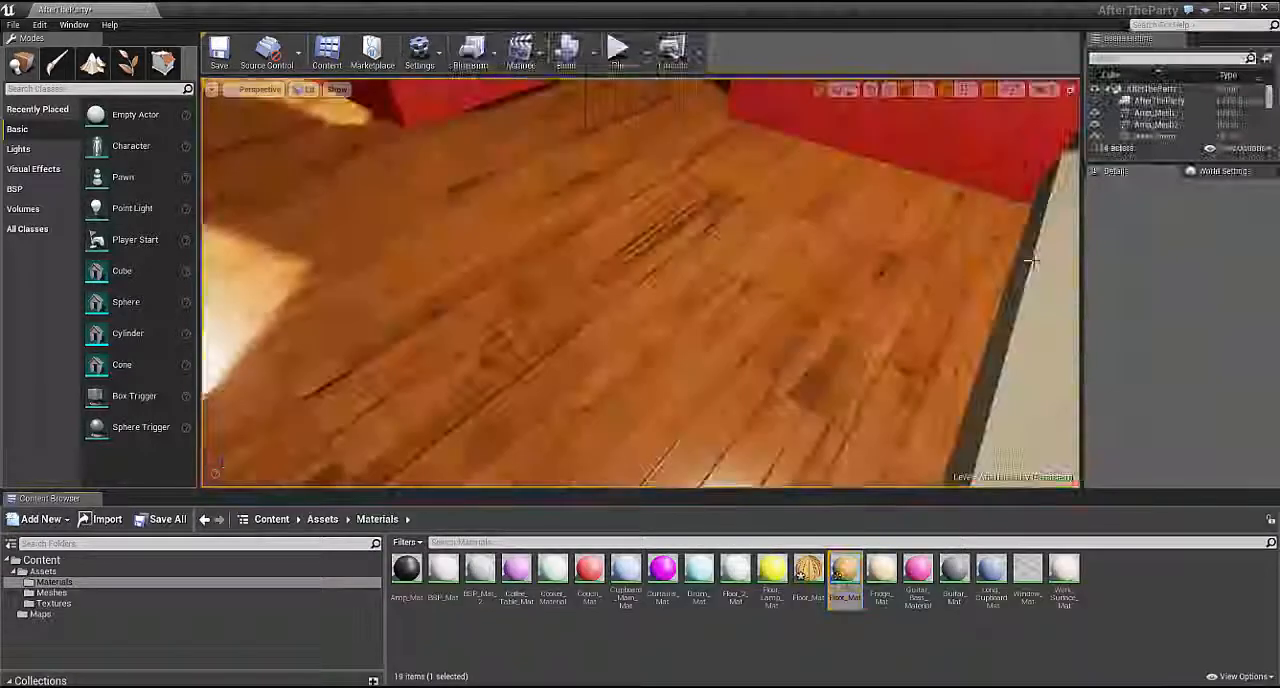
Edit Floor_Mat with a TextureCoordinate node so the planks tile smaller across the floor.
double_click(844, 568)
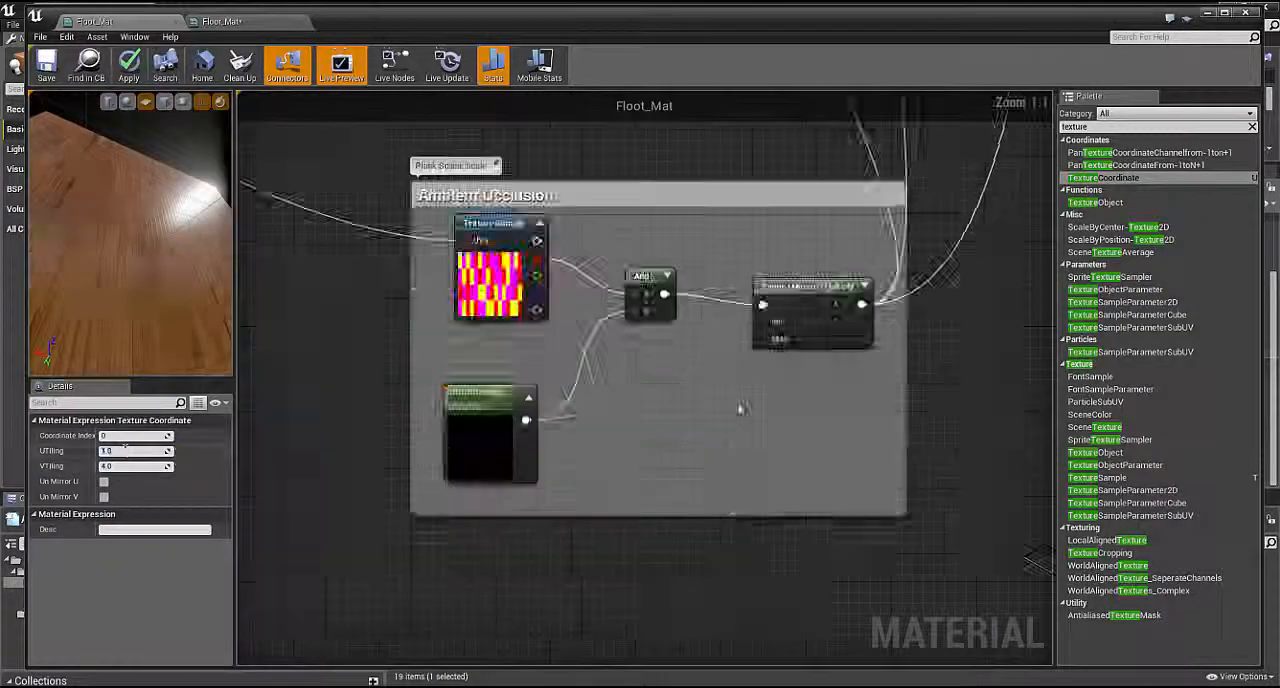
click(222, 20)
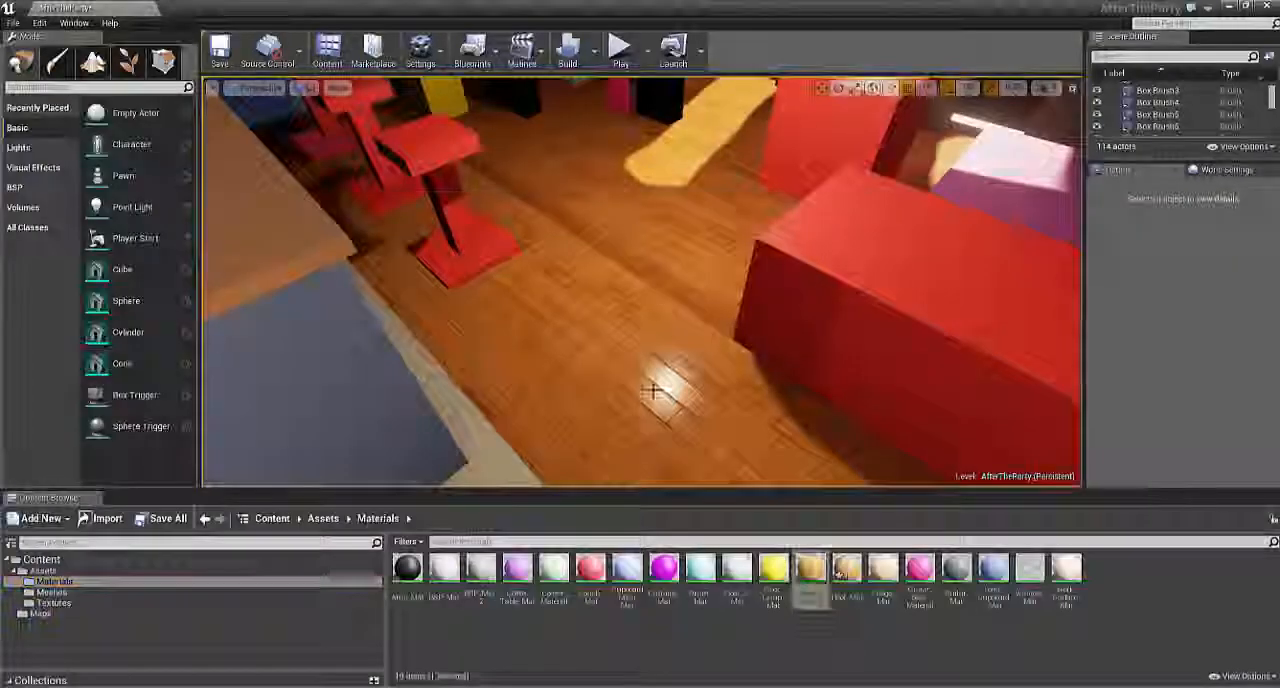
double_click(808, 568)
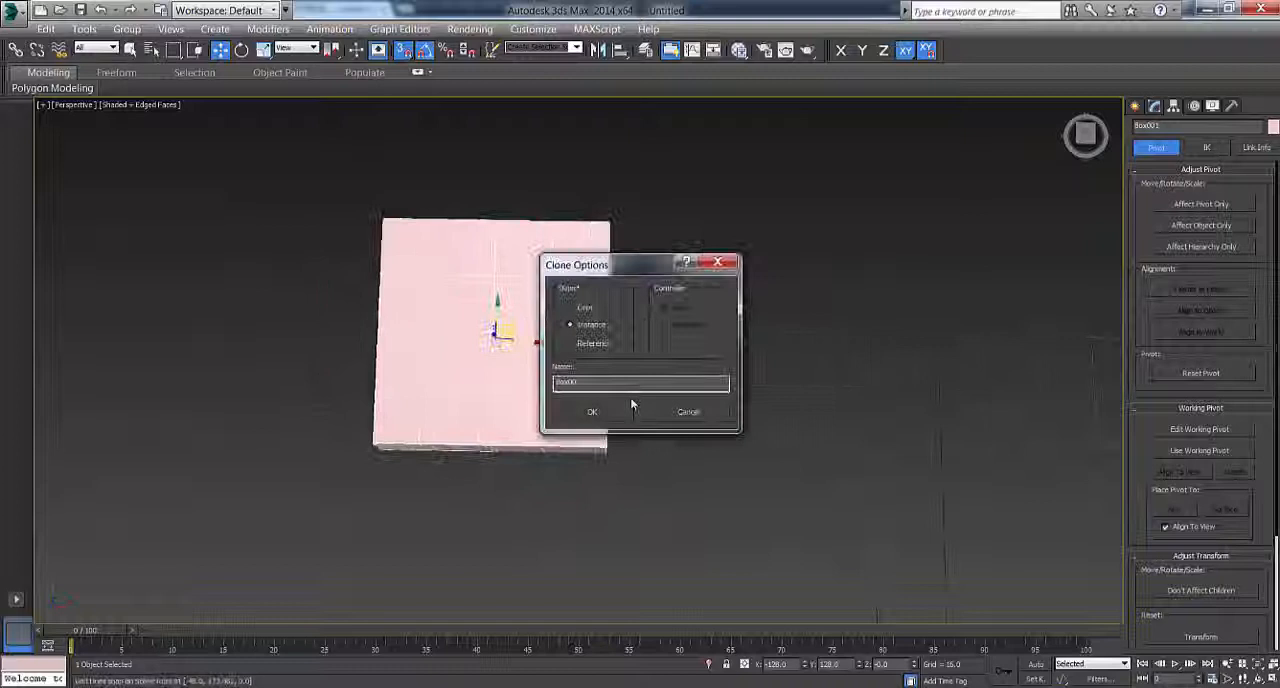
Clone the pink tile block as an Instance in the Clone Options dialog.
click(592, 410)
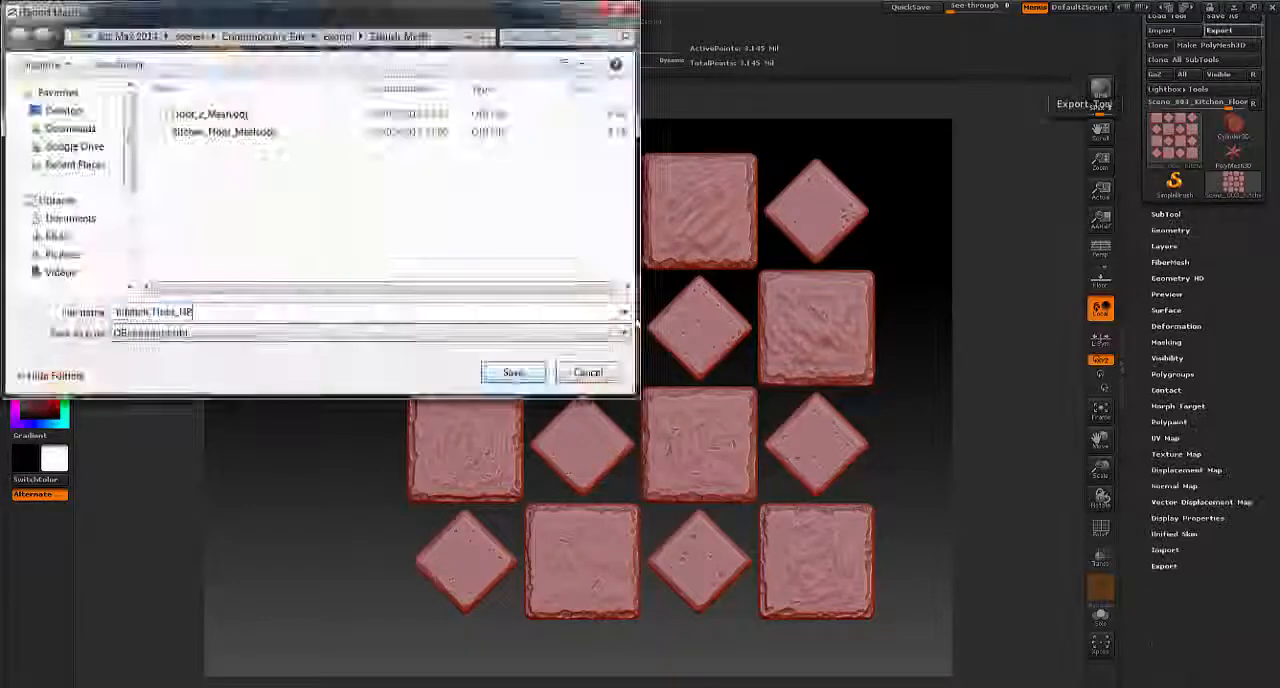
Save the sculpted square and diamond tiles from the Export Mesh dialog.
click(512, 372)
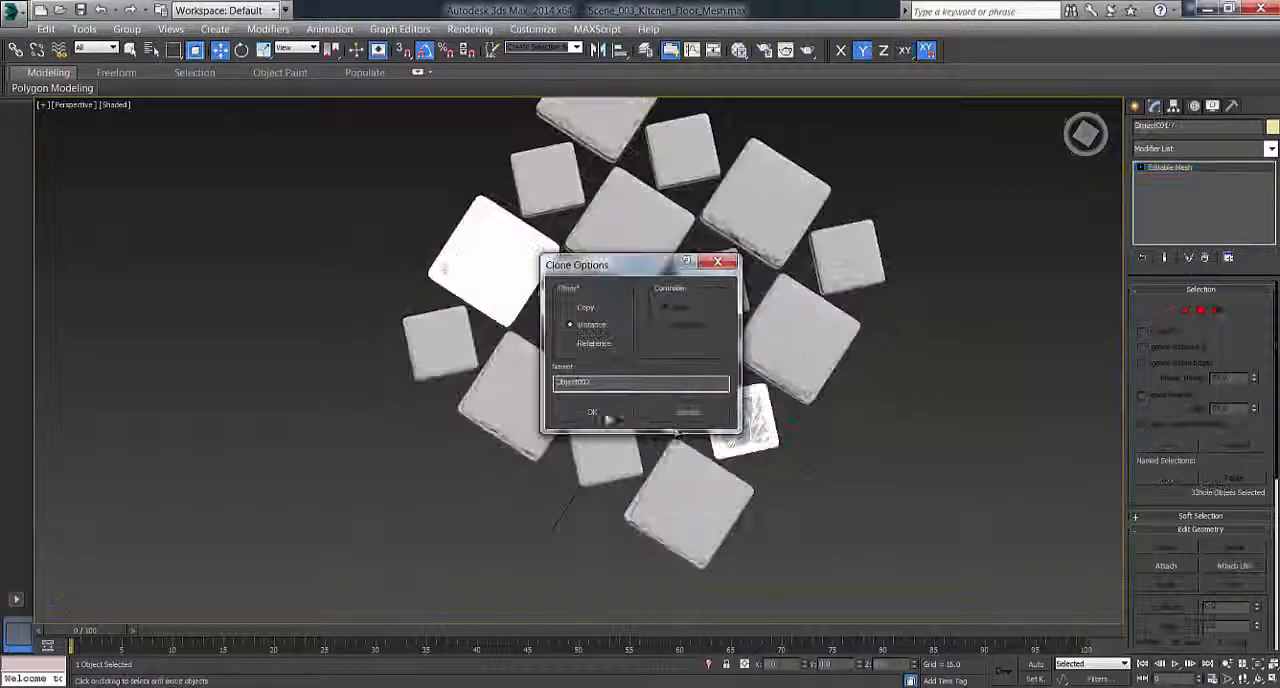
Instance the tiles into a purple, red and cyan grid and set up Render To Texture baking.
click(592, 410)
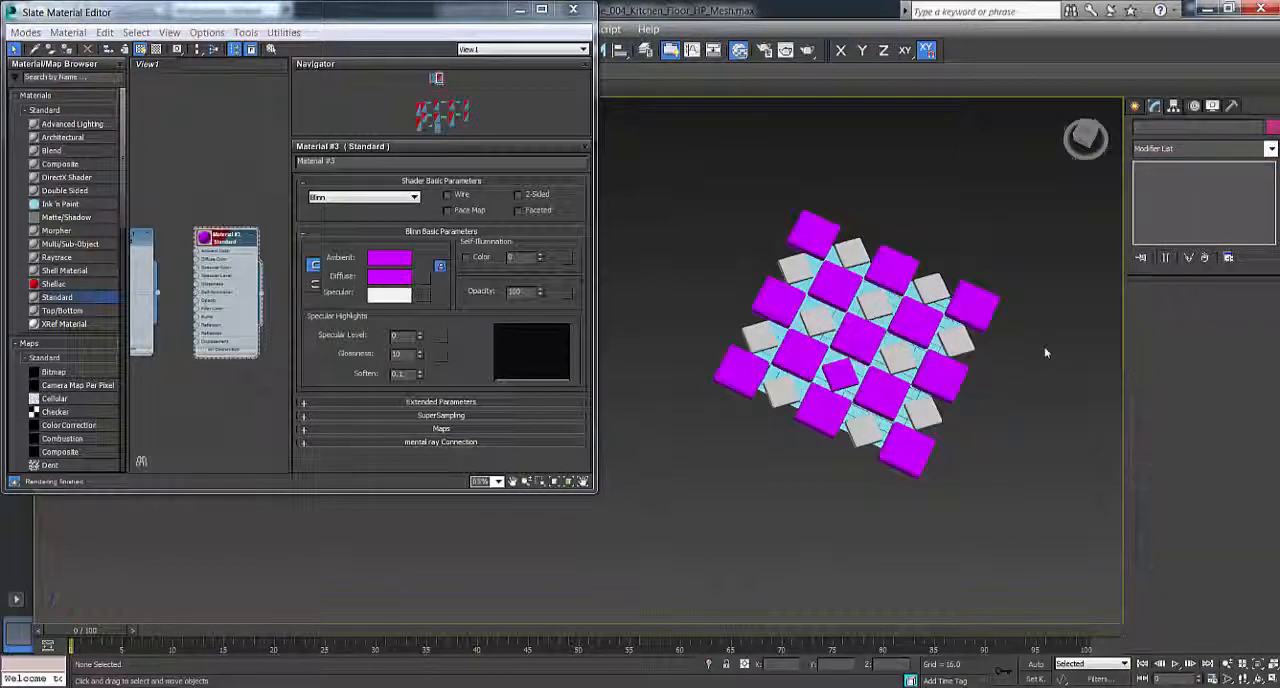
click(572, 12)
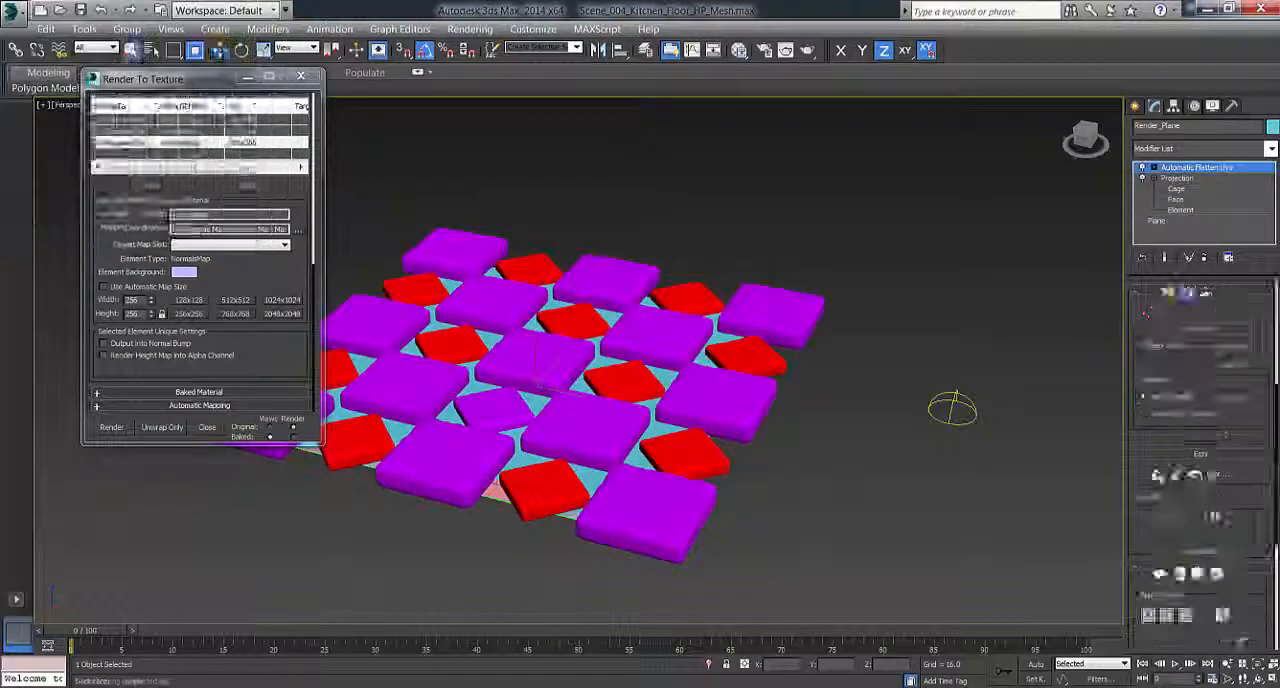
click(112, 428)
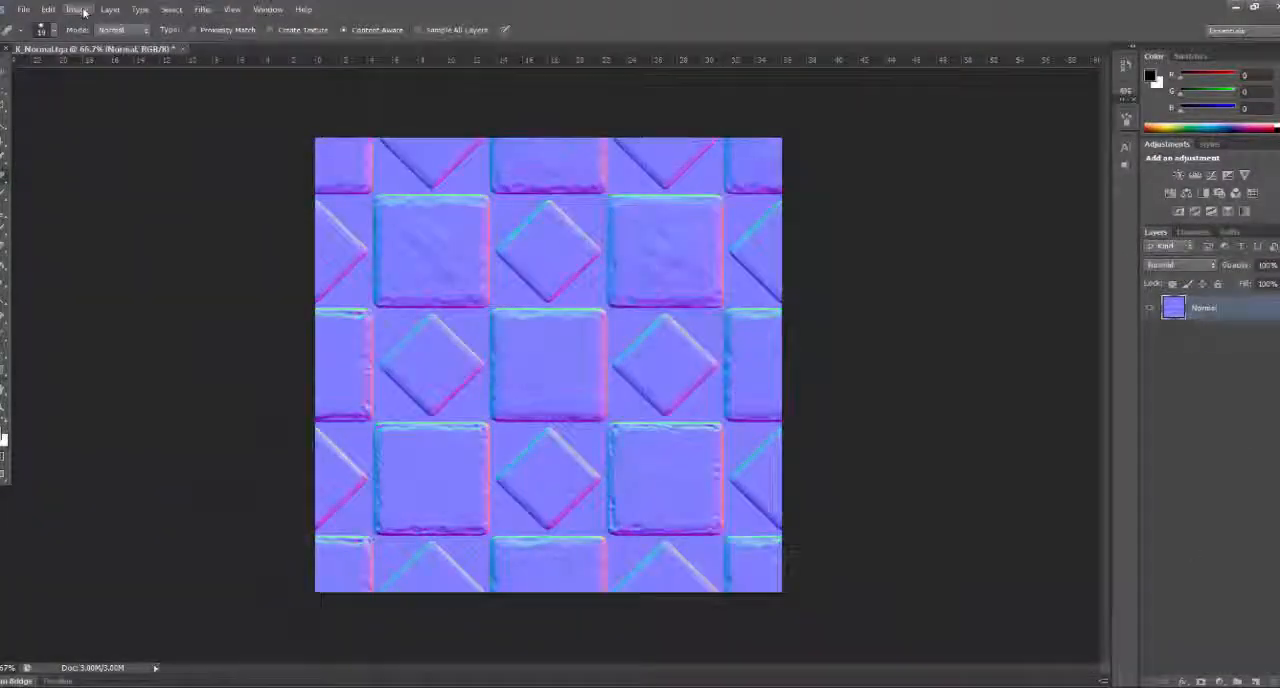
Save the kitchen tile colour map as a PSD in the Kitchen_Floor folder.
click(76, 8)
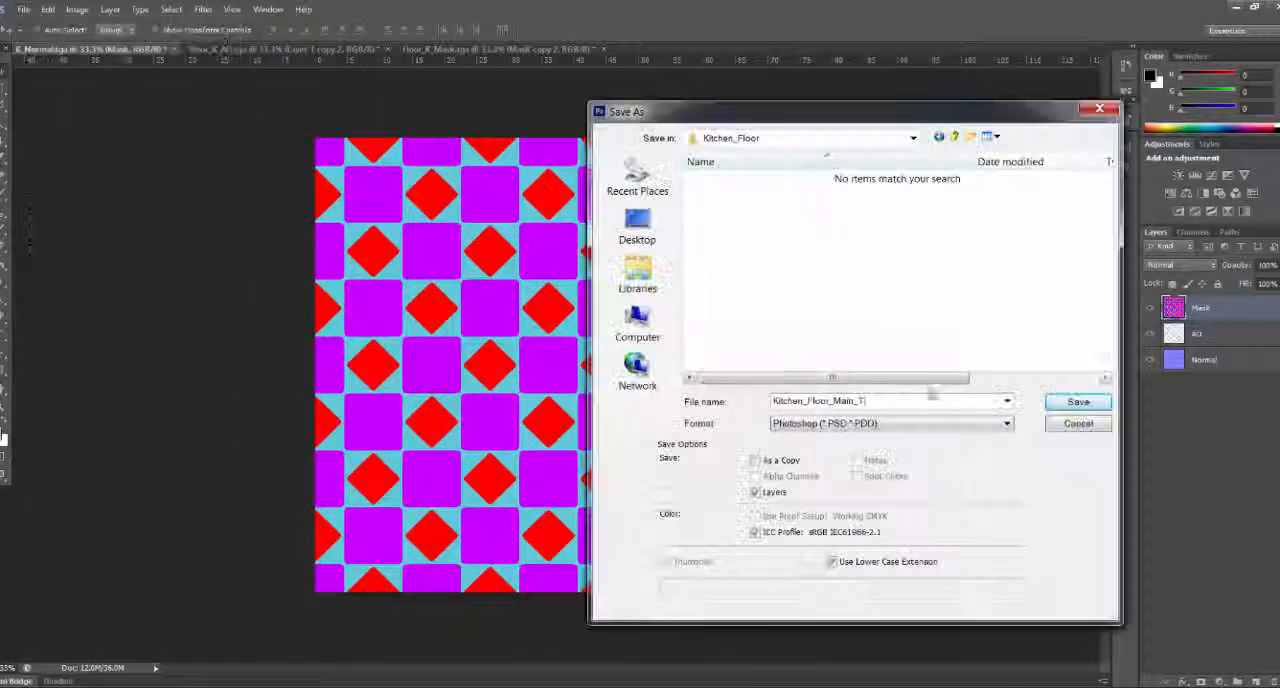
click(1078, 400)
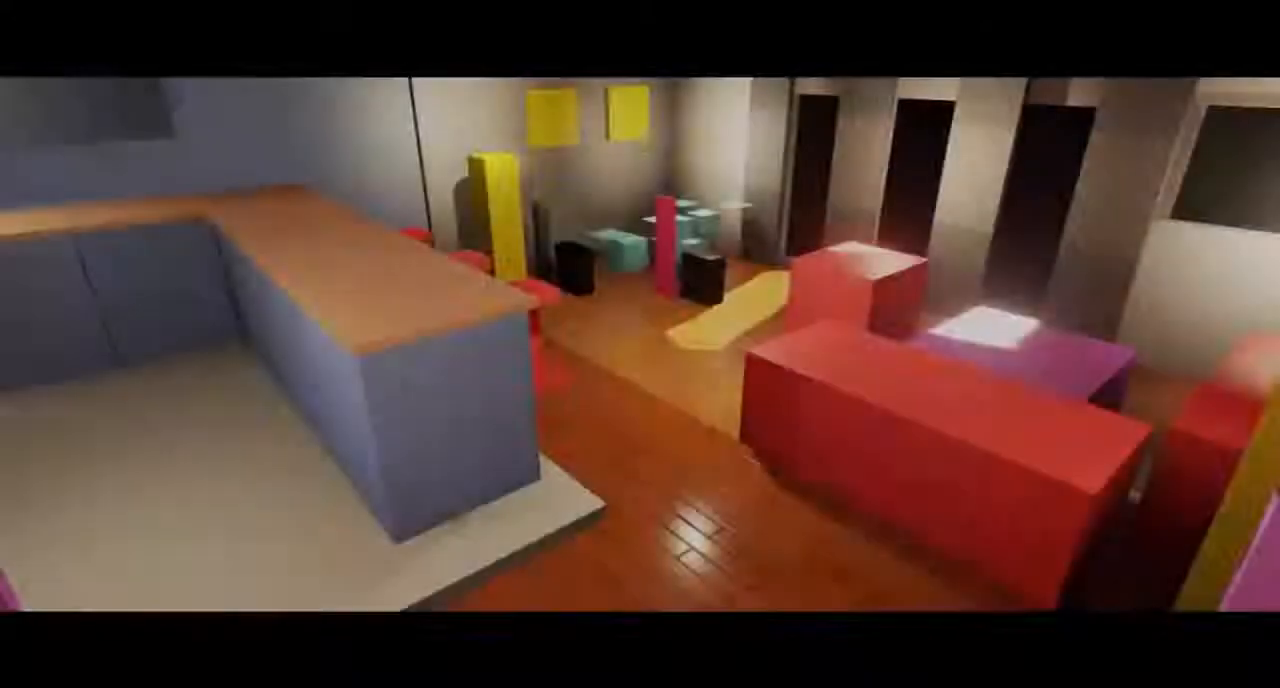
mouse_move(640, 344)
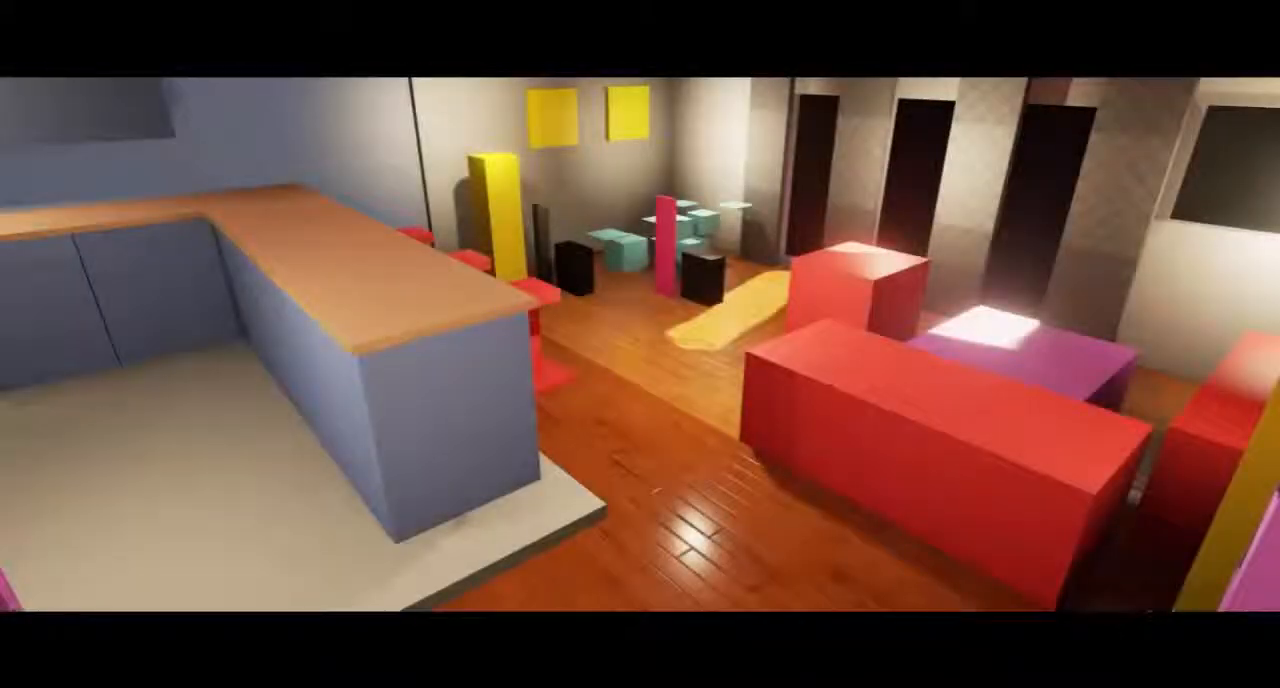